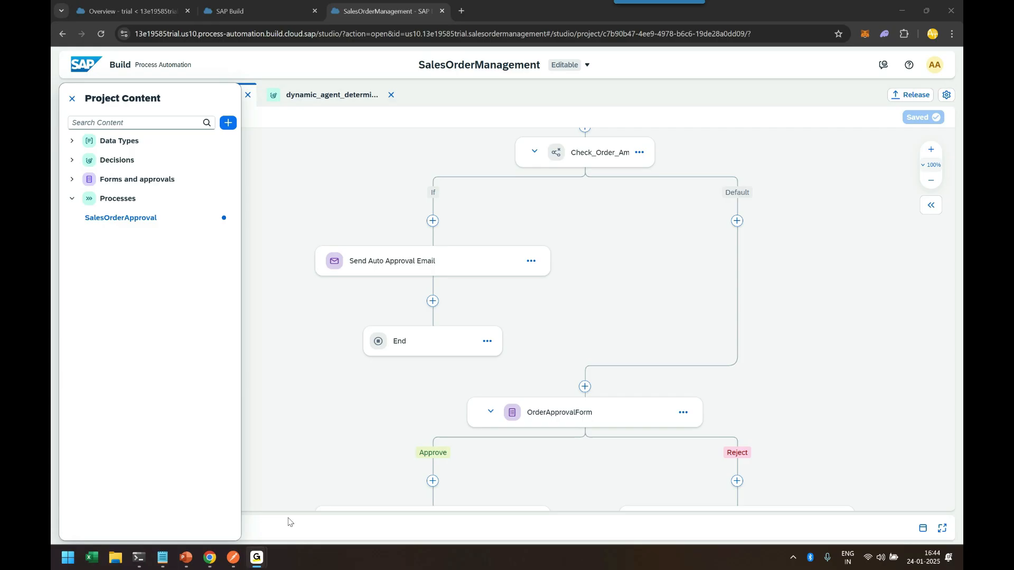
pyautogui.moveTo(918, 466)
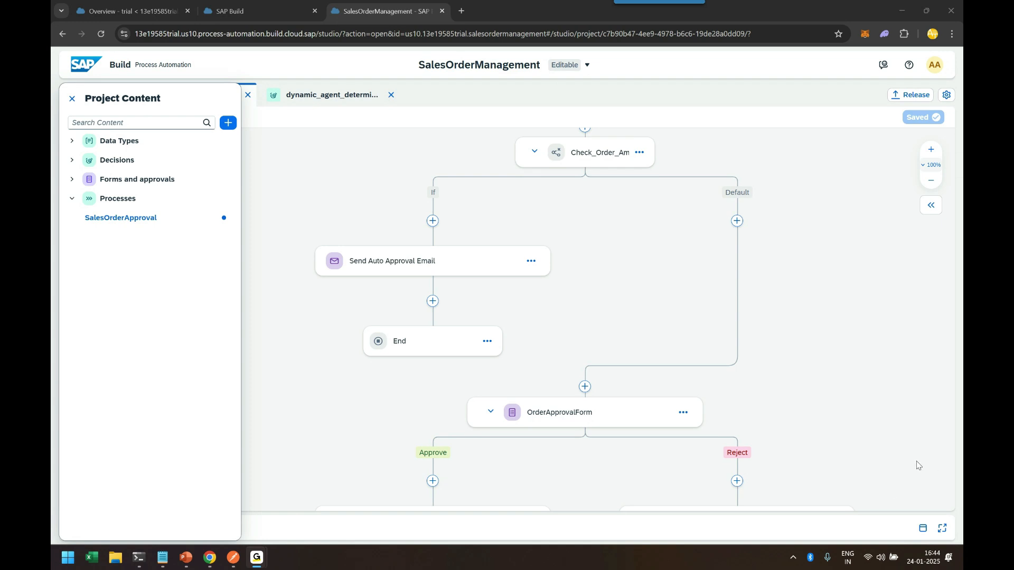
pyautogui.moveTo(721, 465)
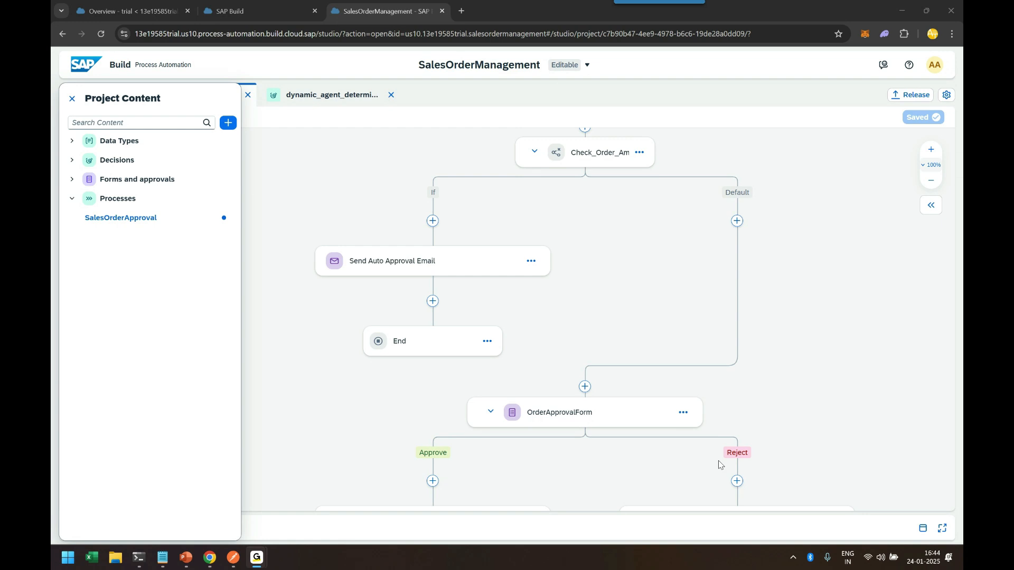
pyautogui.moveTo(681, 469)
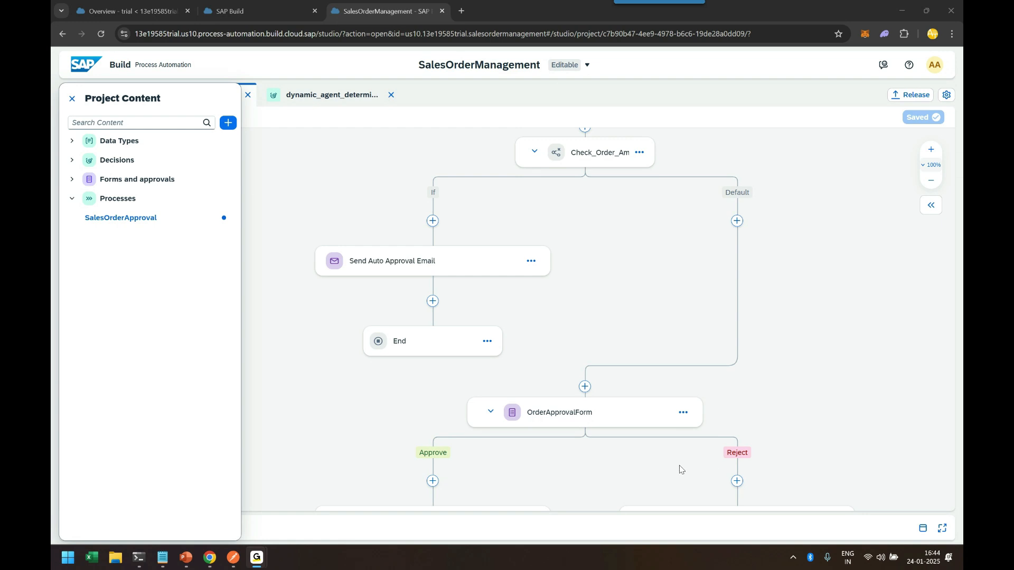
pyautogui.moveTo(290, 197)
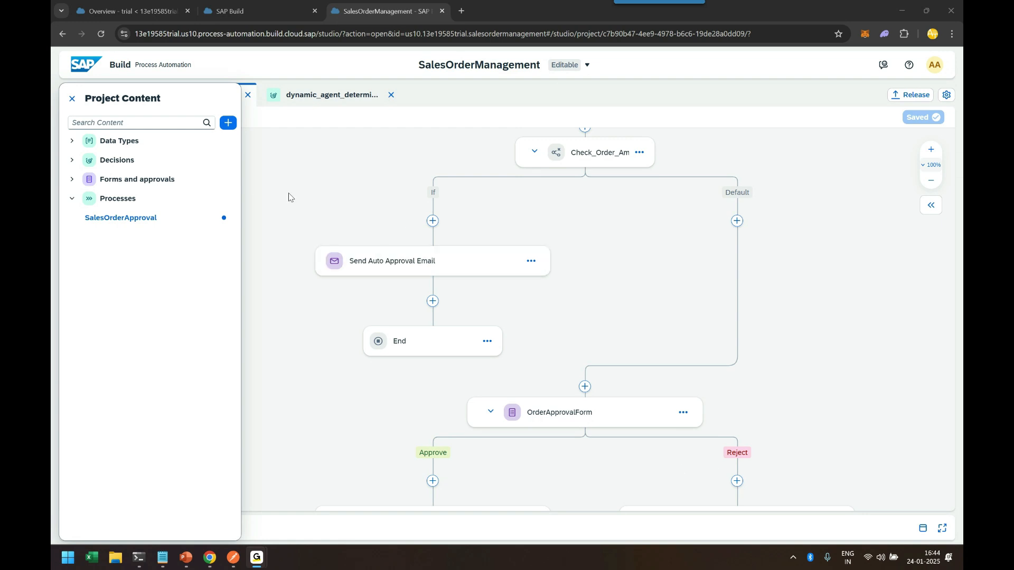
# Step: Show the Check_Order_Amount_For_Approval branch settings with its If and Default branches
pyautogui.click(73, 99)
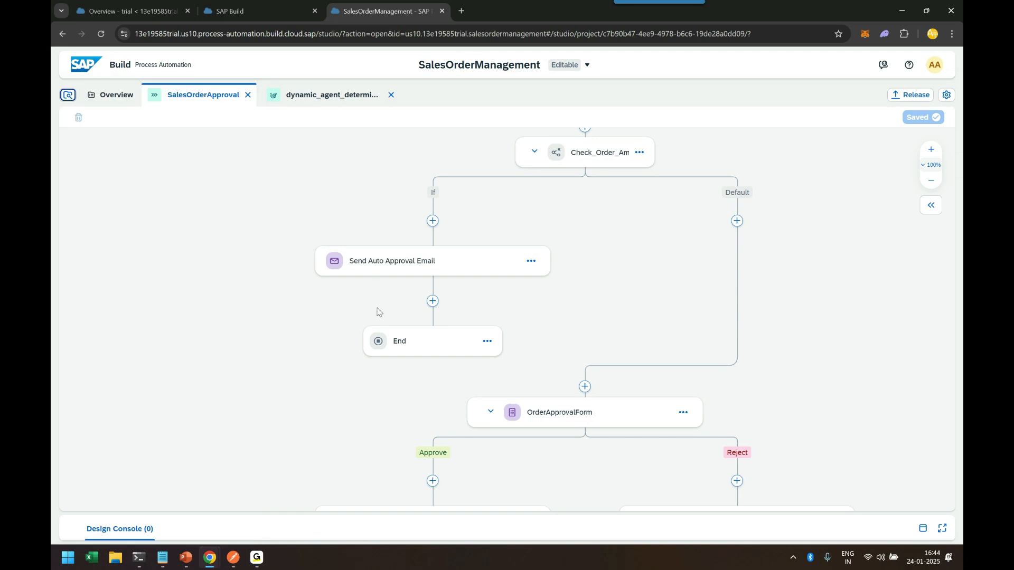
pyautogui.moveTo(559, 191)
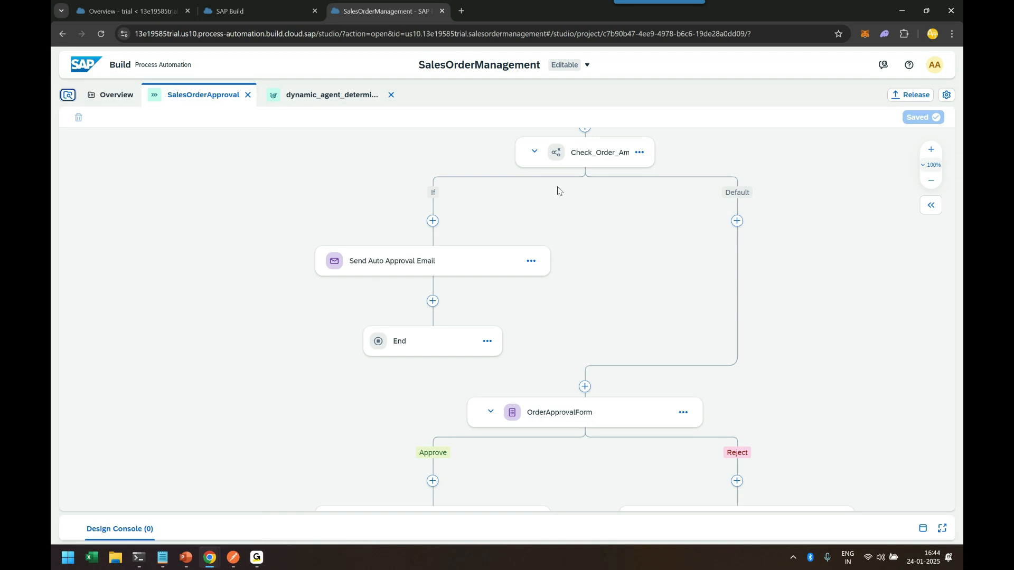
pyautogui.click(599, 152)
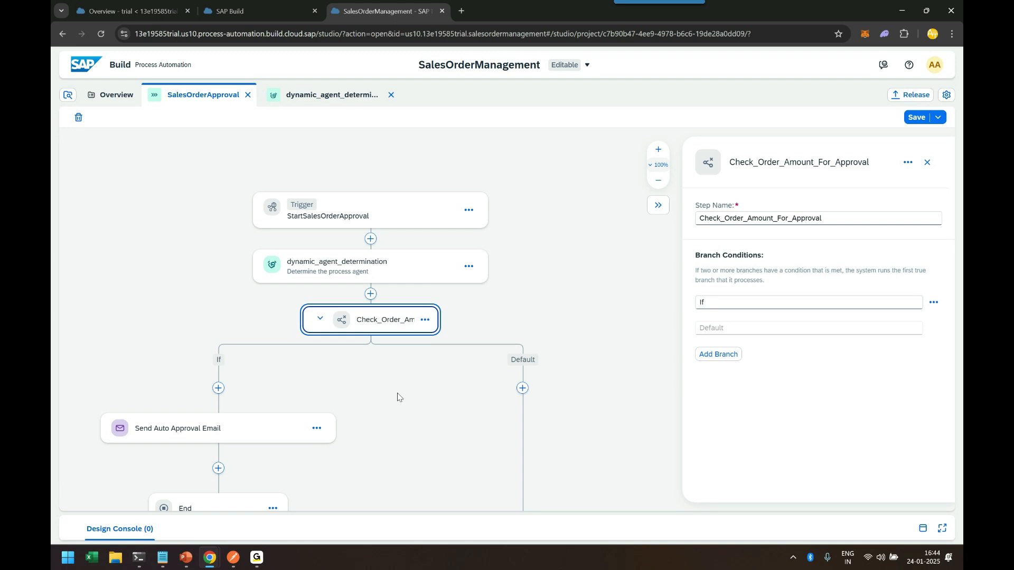
pyautogui.scroll(-3)
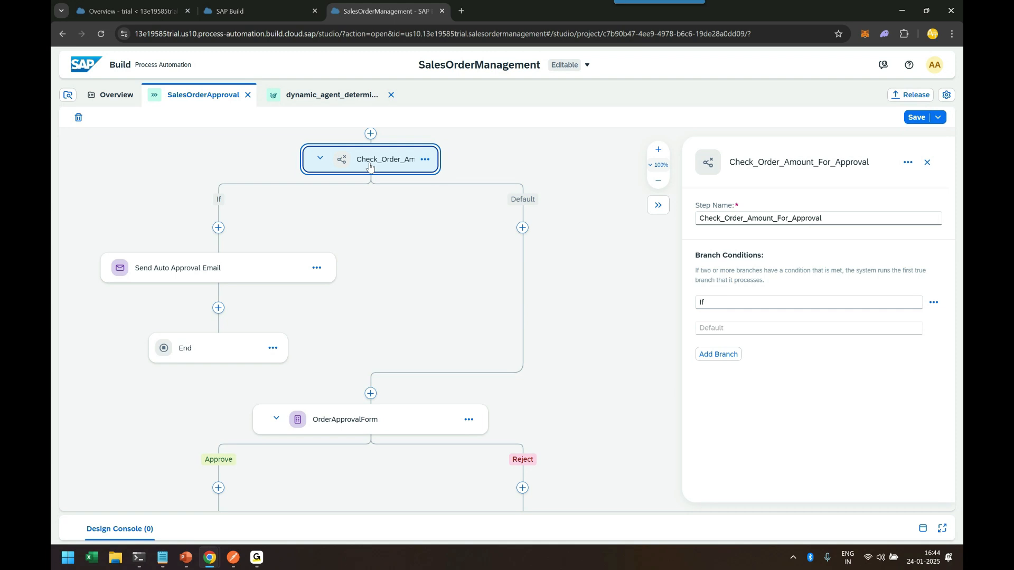
pyautogui.moveTo(370, 134)
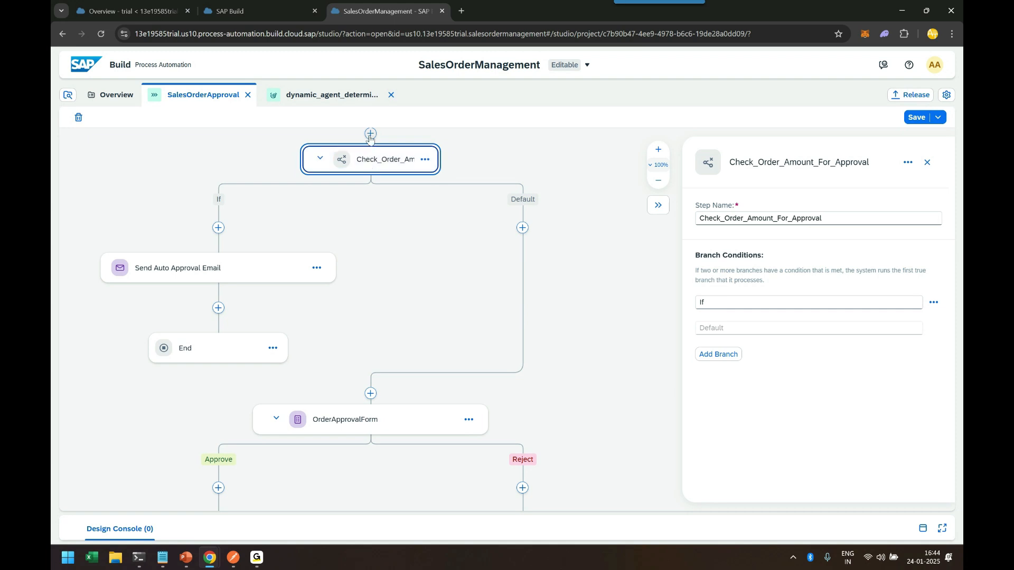
# Step: Start adding a step before the branch and browse the Controls and Events step types
pyautogui.click(370, 134)
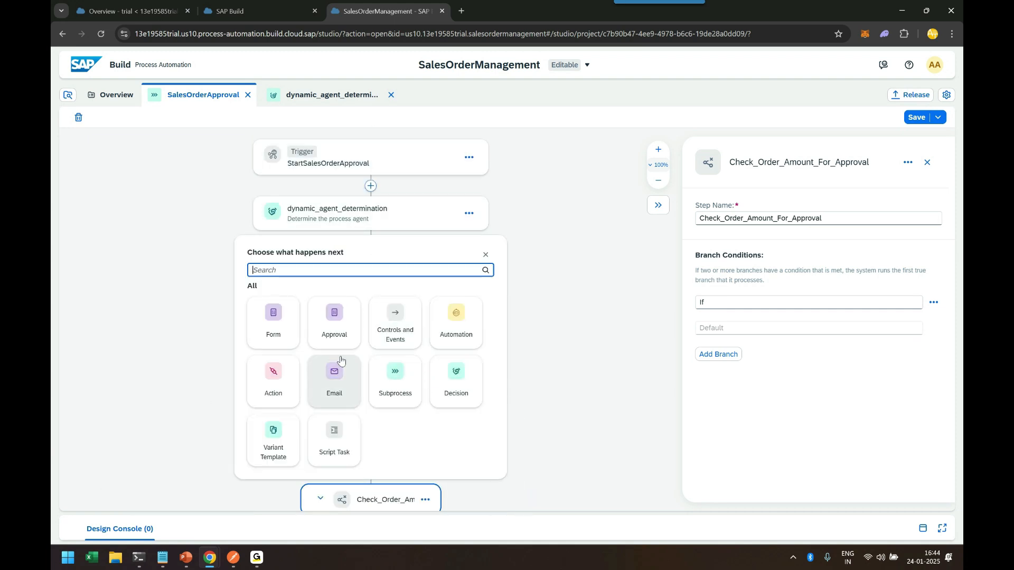
pyautogui.click(394, 322)
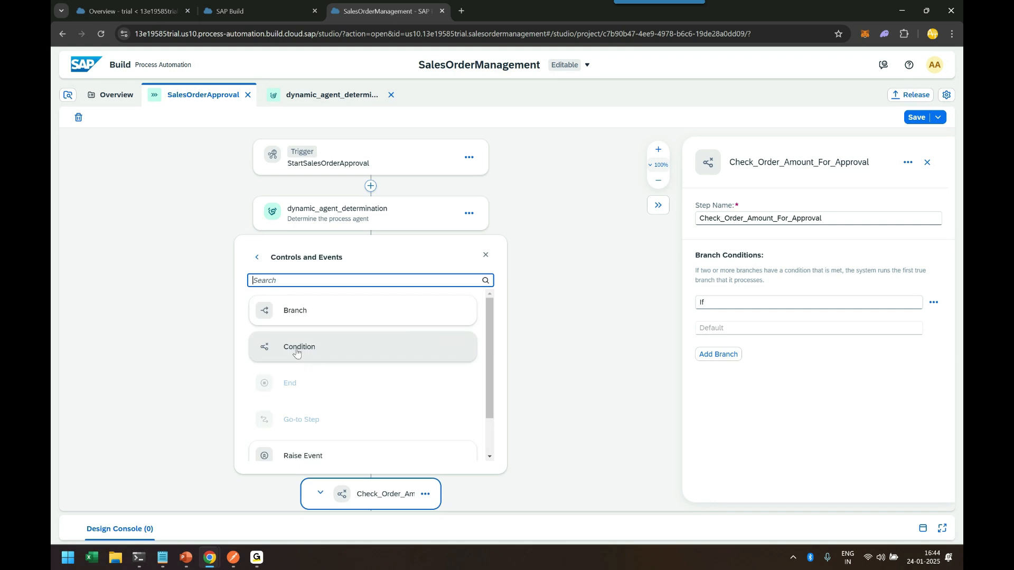
pyautogui.click(926, 161)
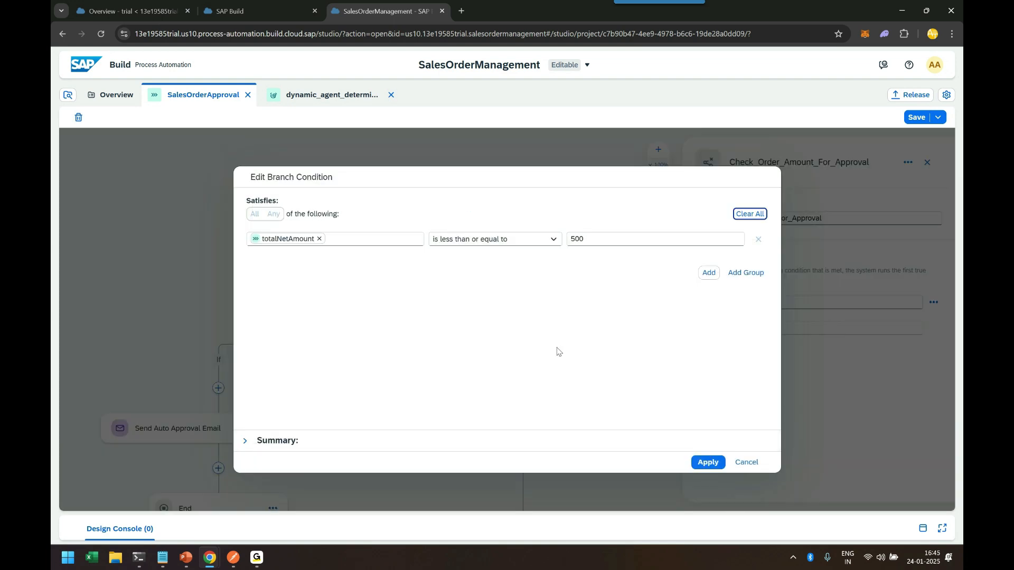
pyautogui.moveTo(287, 239)
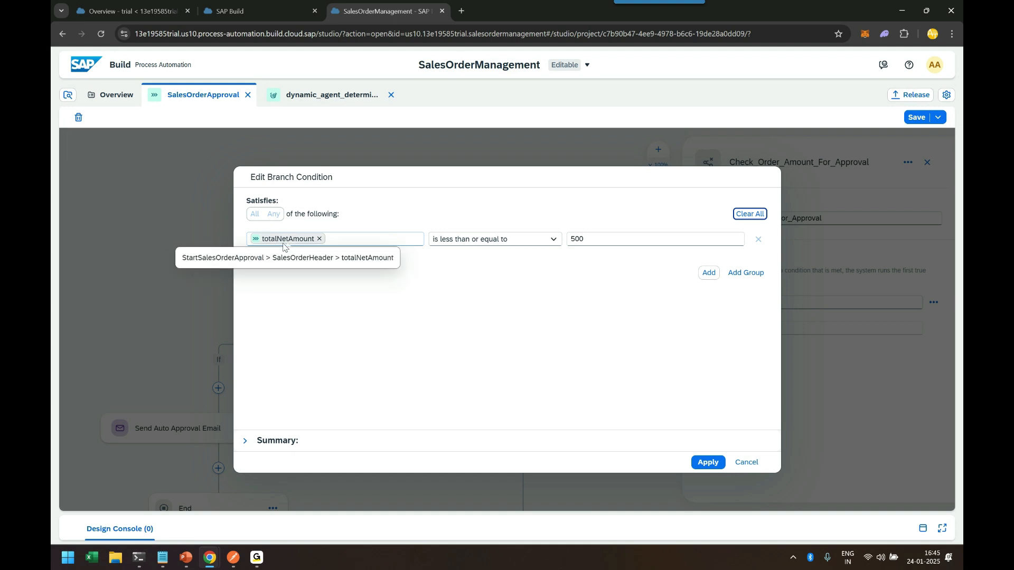
pyautogui.moveTo(490, 251)
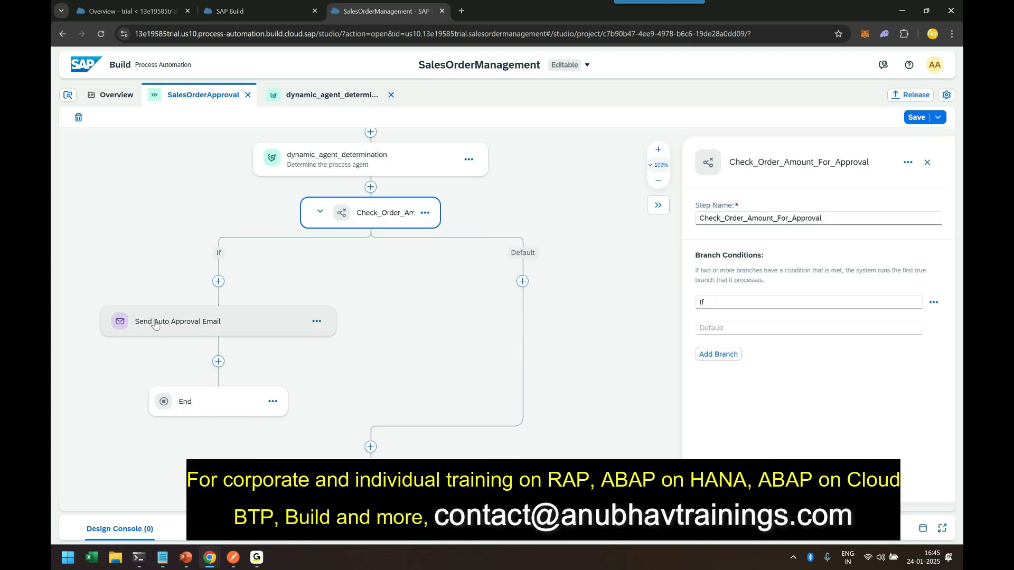
pyautogui.moveTo(203, 284)
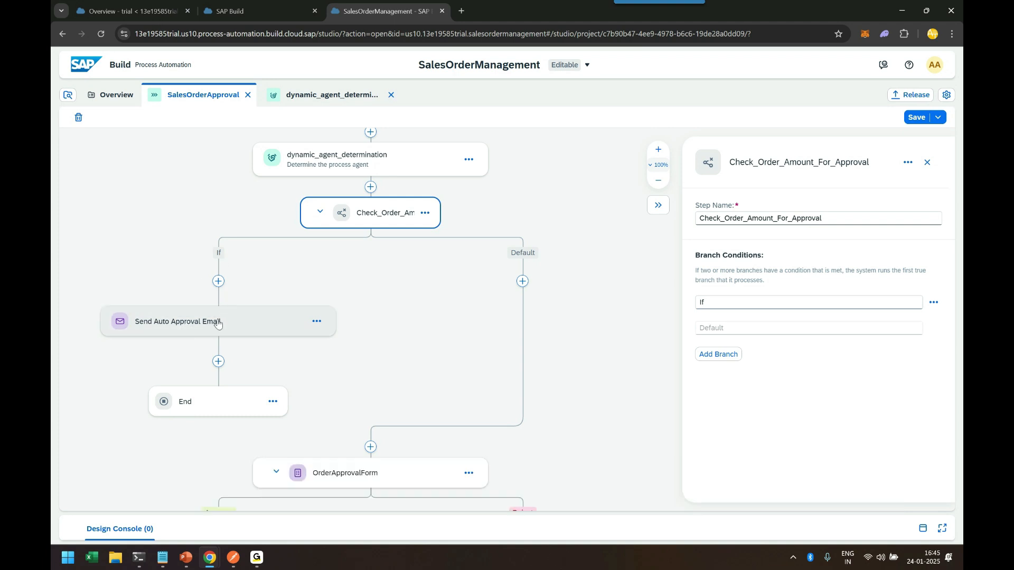
pyautogui.moveTo(220, 398)
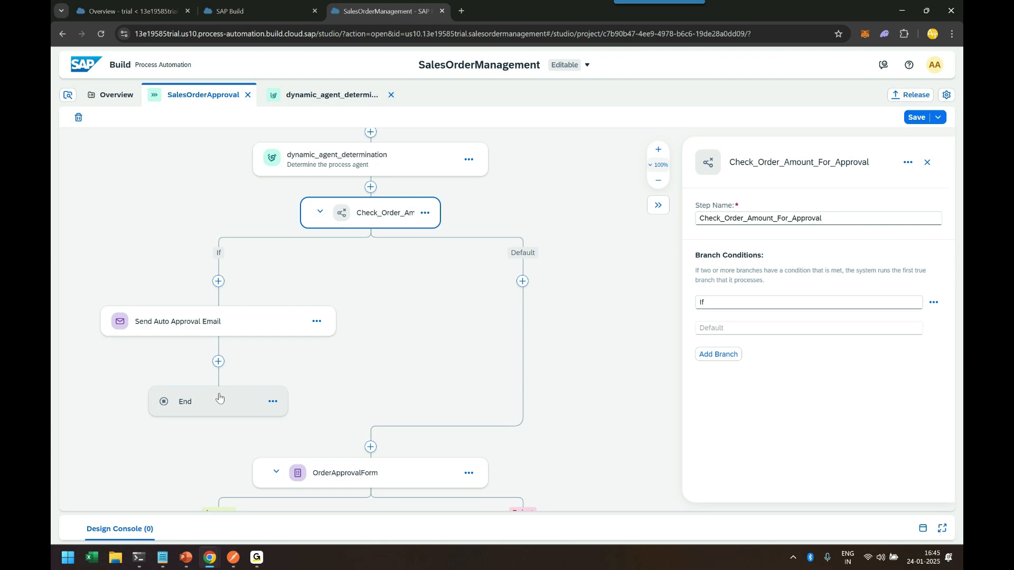
pyautogui.moveTo(227, 398)
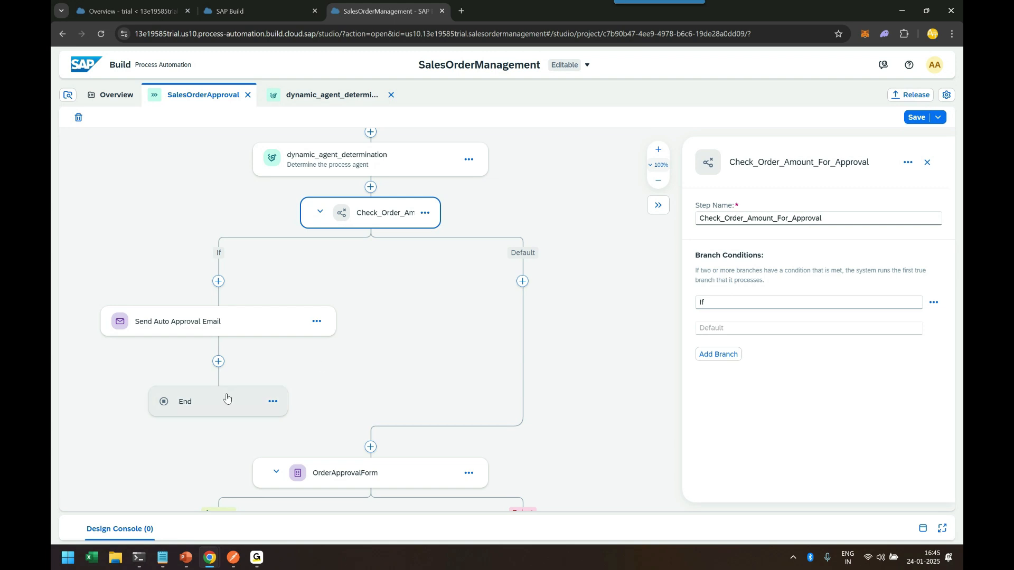
pyautogui.moveTo(379, 253)
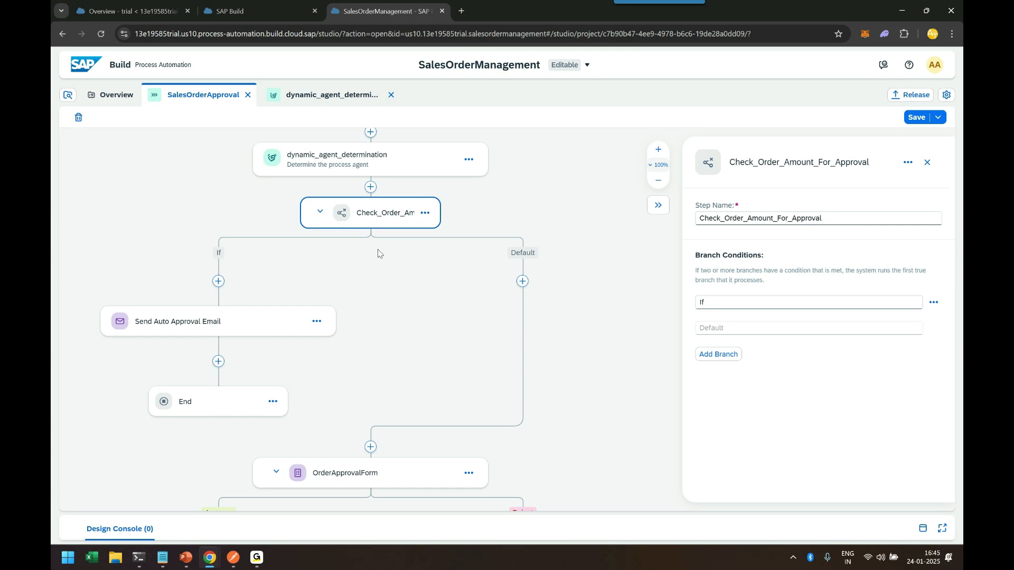
pyautogui.moveTo(418, 252)
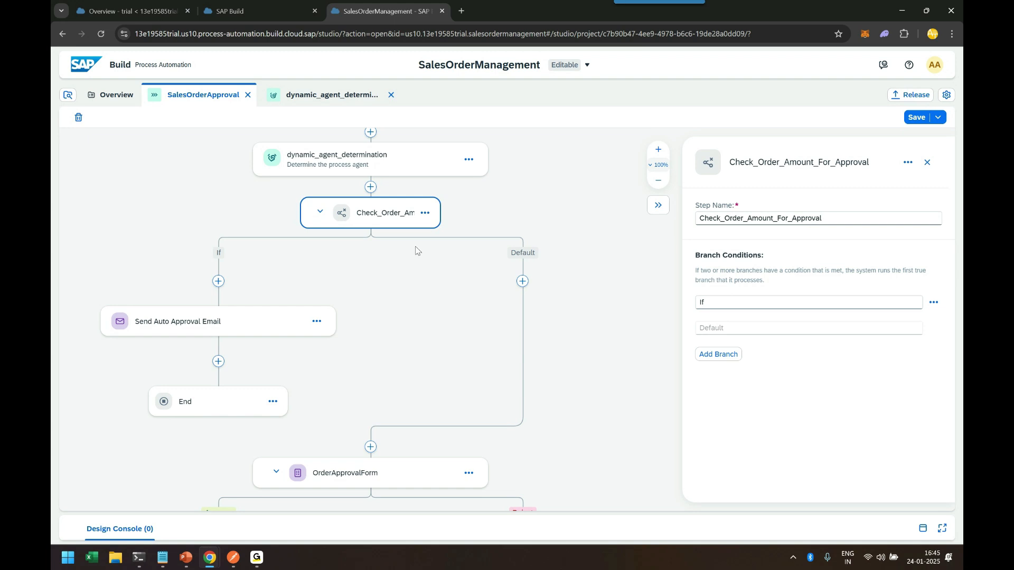
pyautogui.moveTo(441, 419)
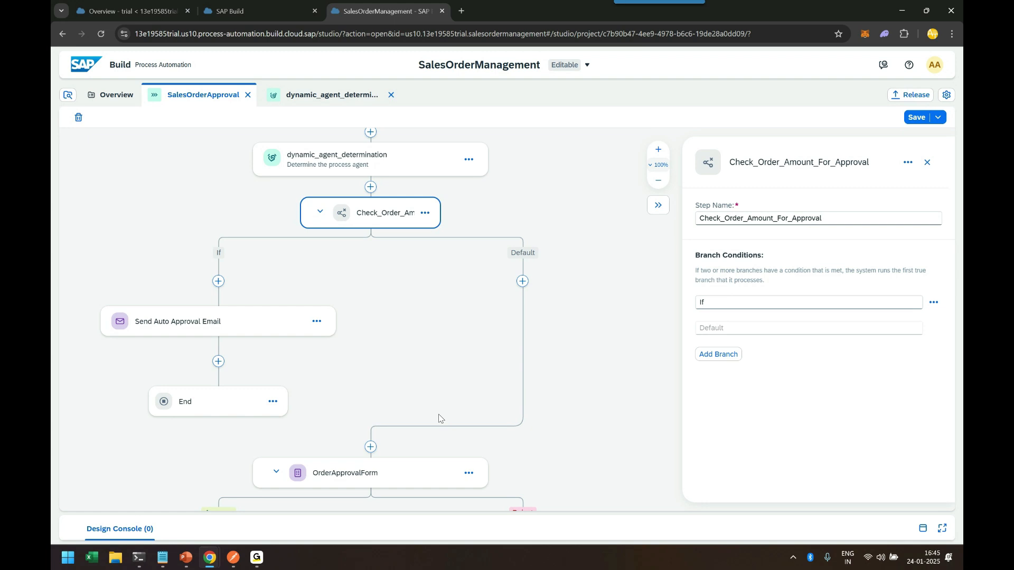
# Step: Scroll the canvas to review the If path to the auto-approval email and the Default path to OrderApprovalForm
pyautogui.scroll(-3)
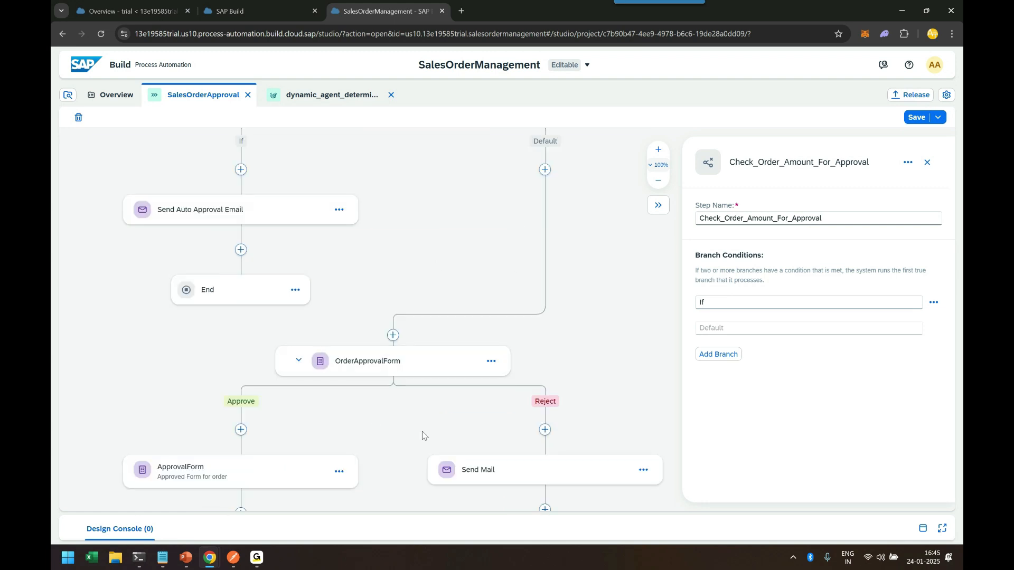
pyautogui.moveTo(396, 429)
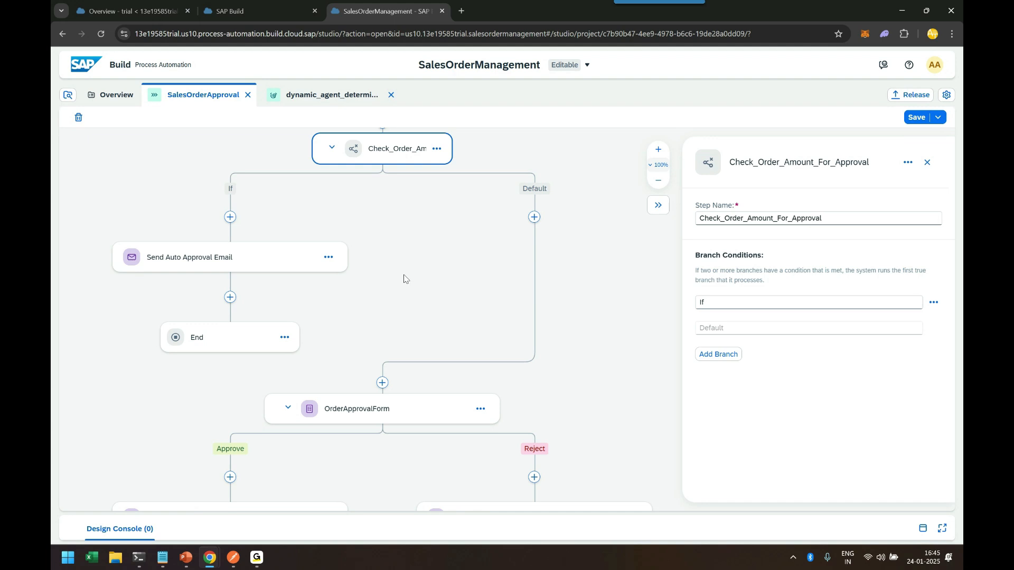
pyautogui.moveTo(261, 497)
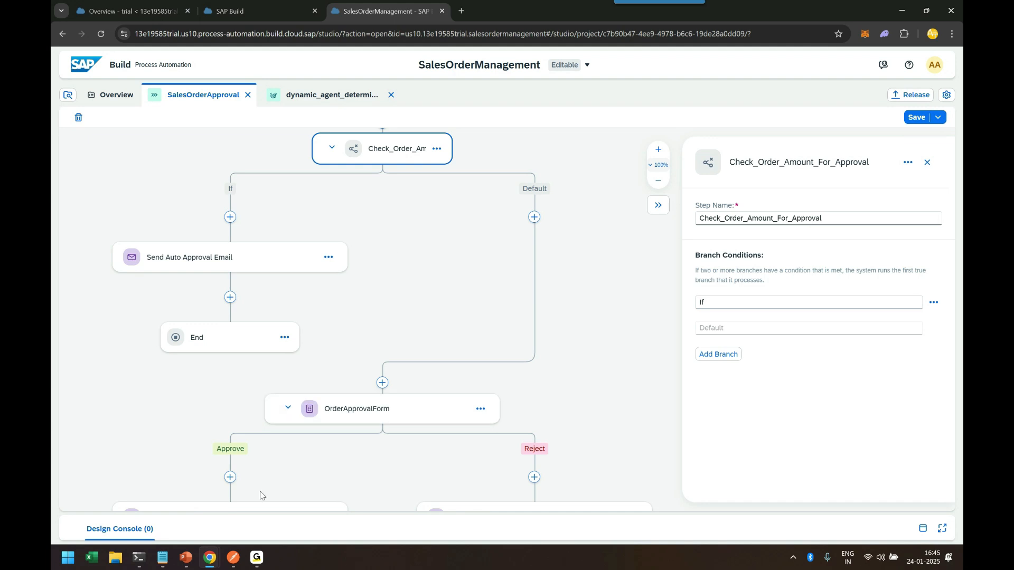
# Step: Send the sales order 2222 request (total 480) again, getting 201 Created with a new RUNNING instance
pyautogui.click(233, 558)
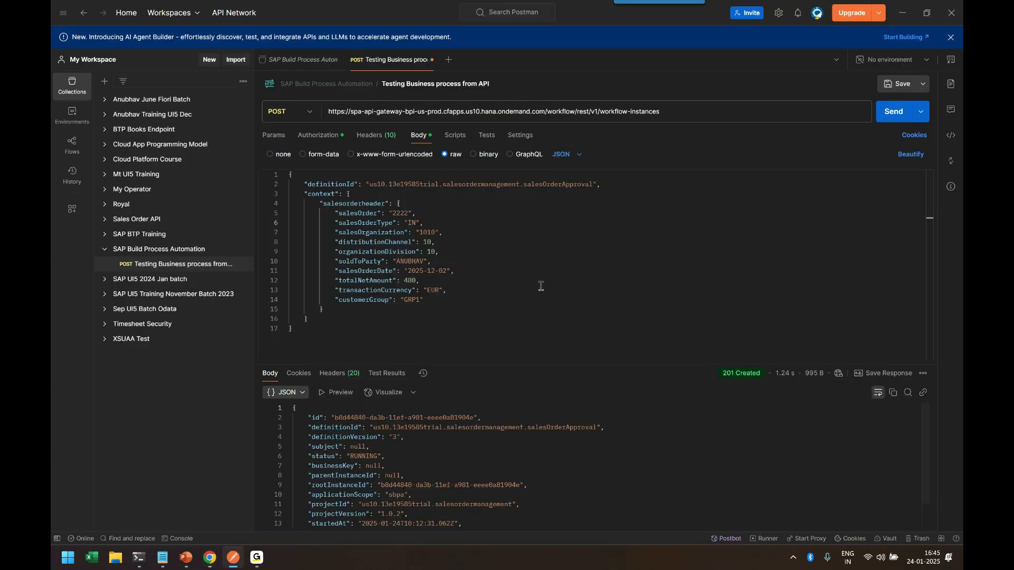
pyautogui.moveTo(411, 223)
pyautogui.write('OR')
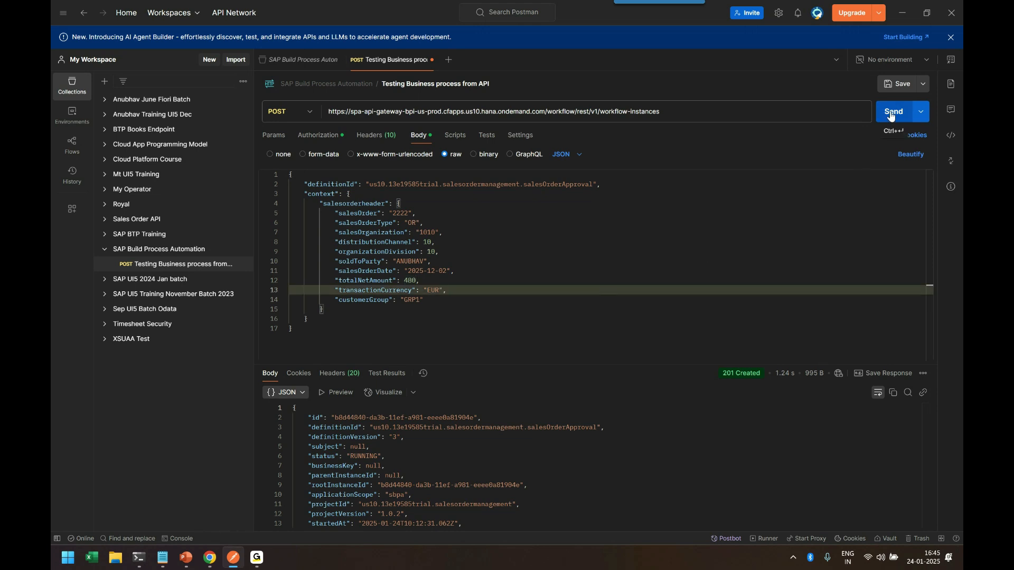
pyautogui.click(893, 111)
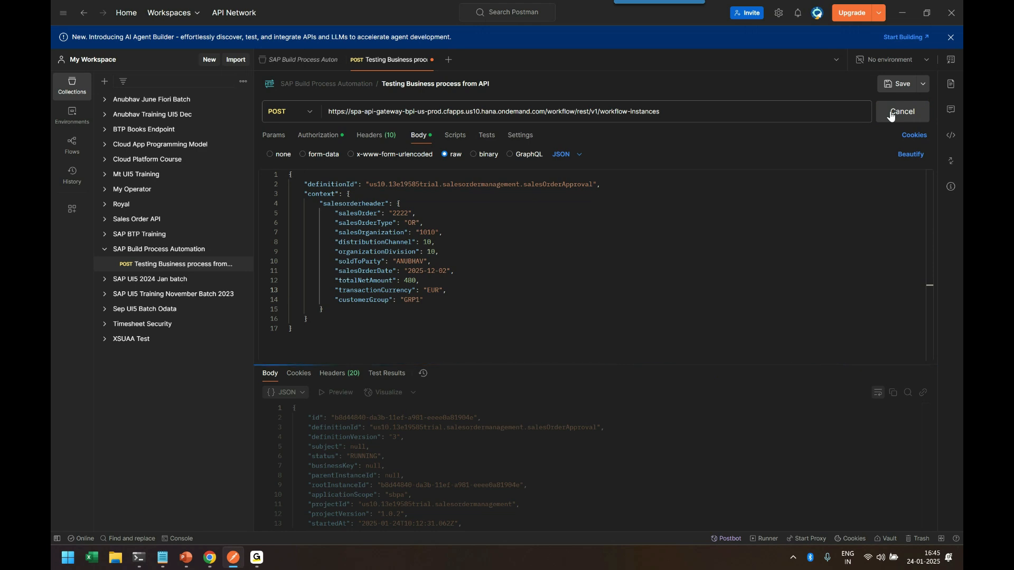
pyautogui.click(893, 111)
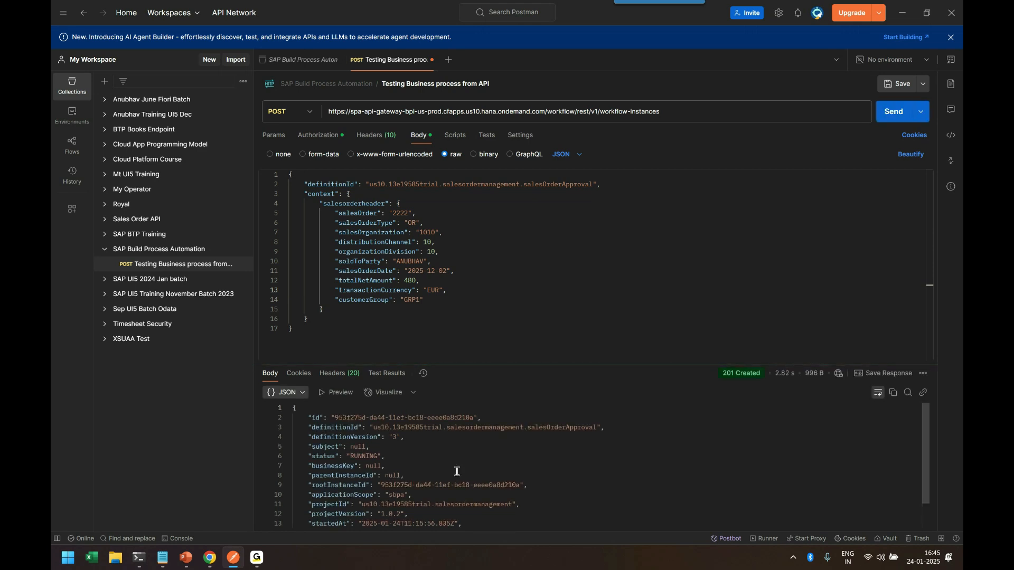
pyautogui.doubleClick(410, 281)
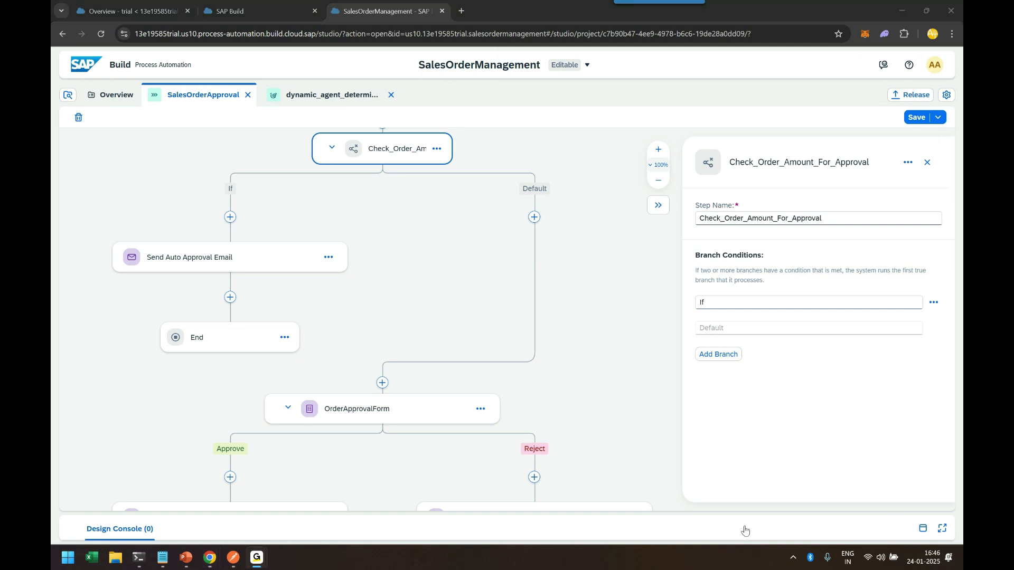
pyautogui.moveTo(730, 485)
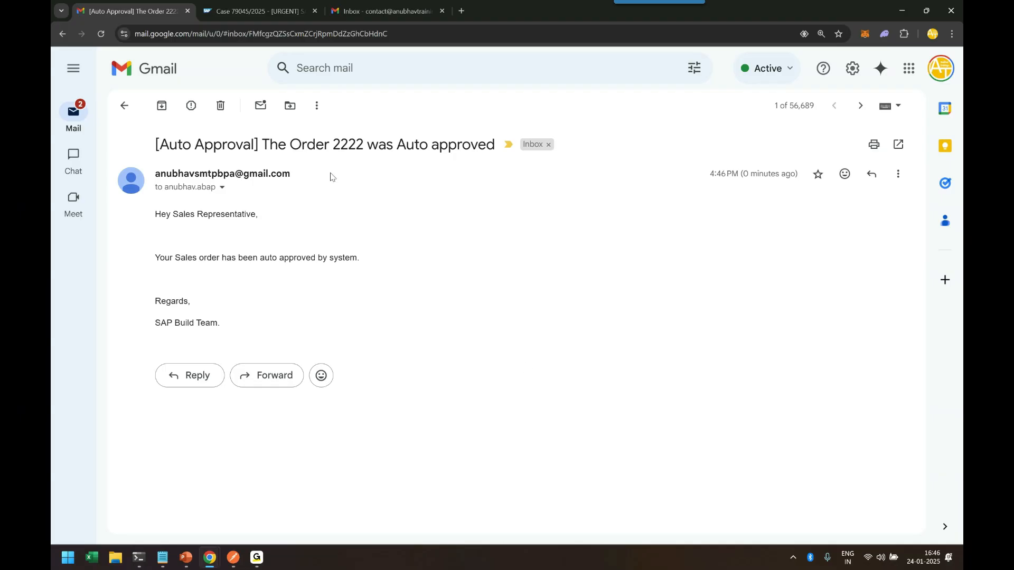
# Step: Read the '[Auto Approval] The Order 2222 was Auto approved' email and return to the process designer
pyautogui.doubleClick(207, 144)
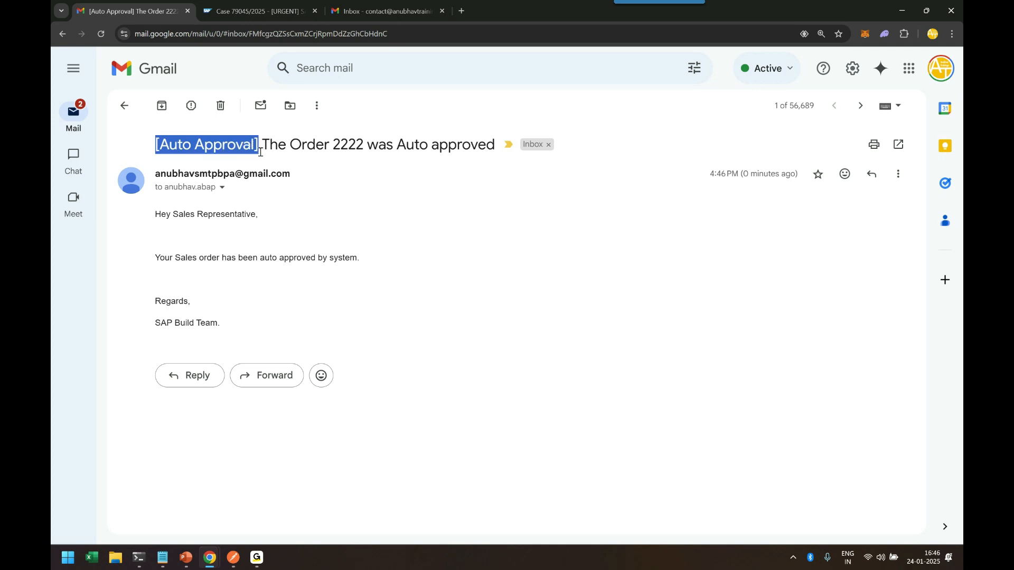
pyautogui.moveTo(341, 161)
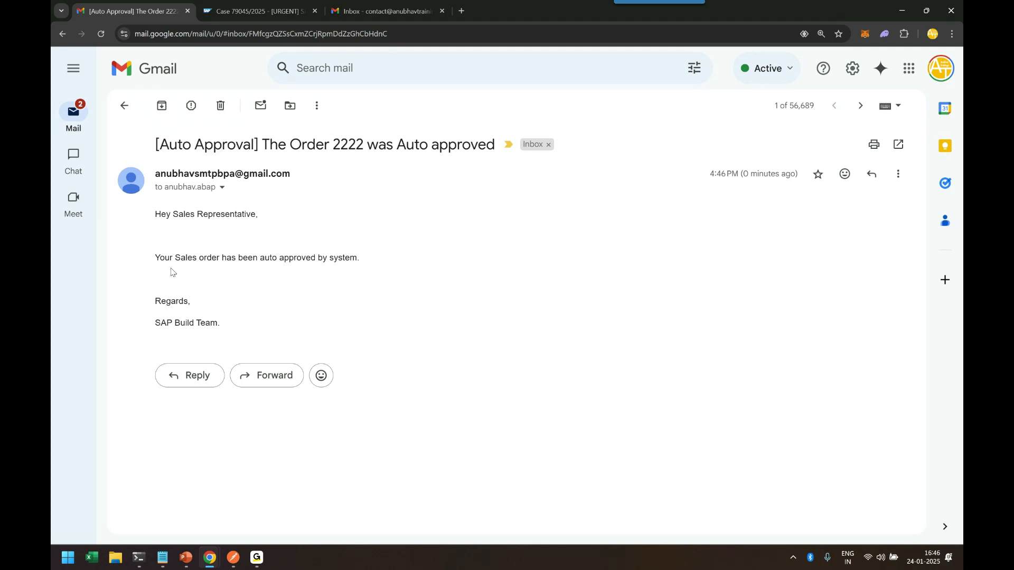
pyautogui.moveTo(363, 308)
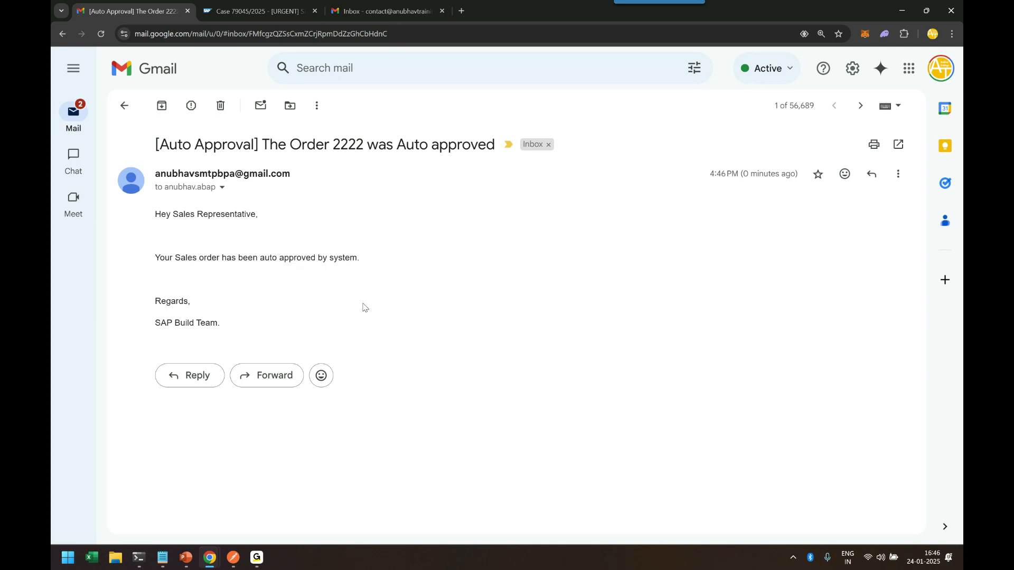
pyautogui.moveTo(379, 321)
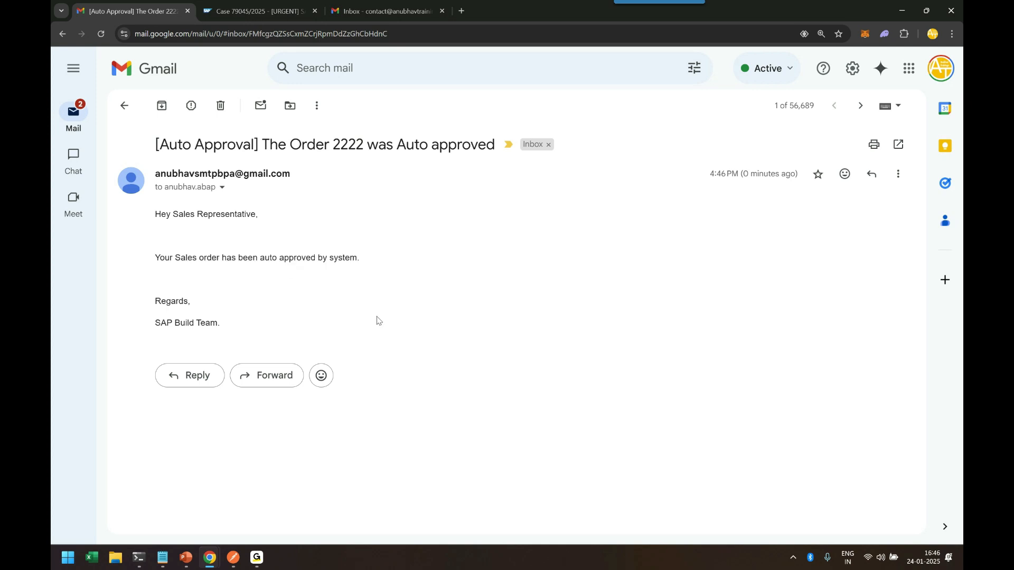
pyautogui.click(387, 10)
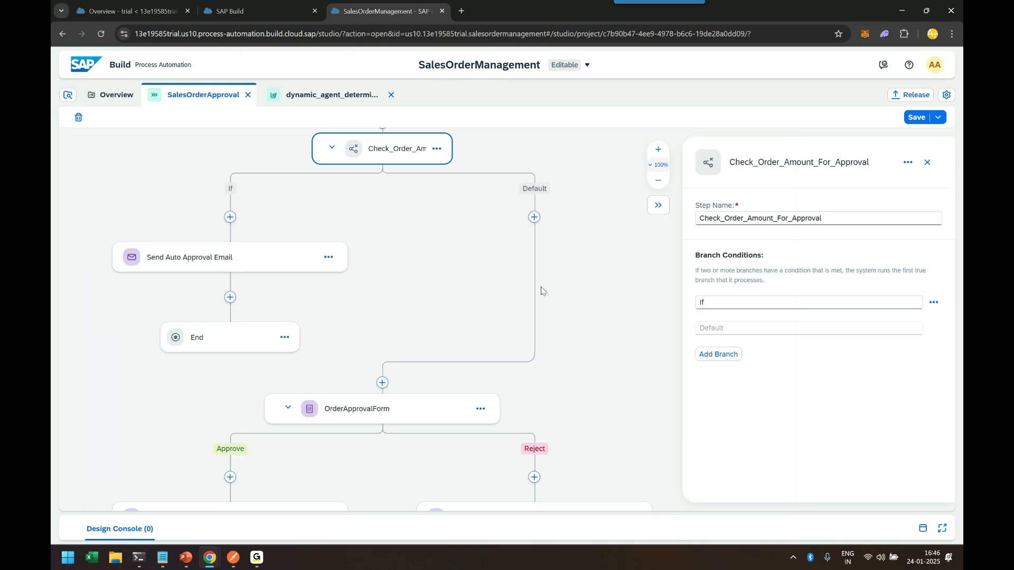
pyautogui.moveTo(239, 27)
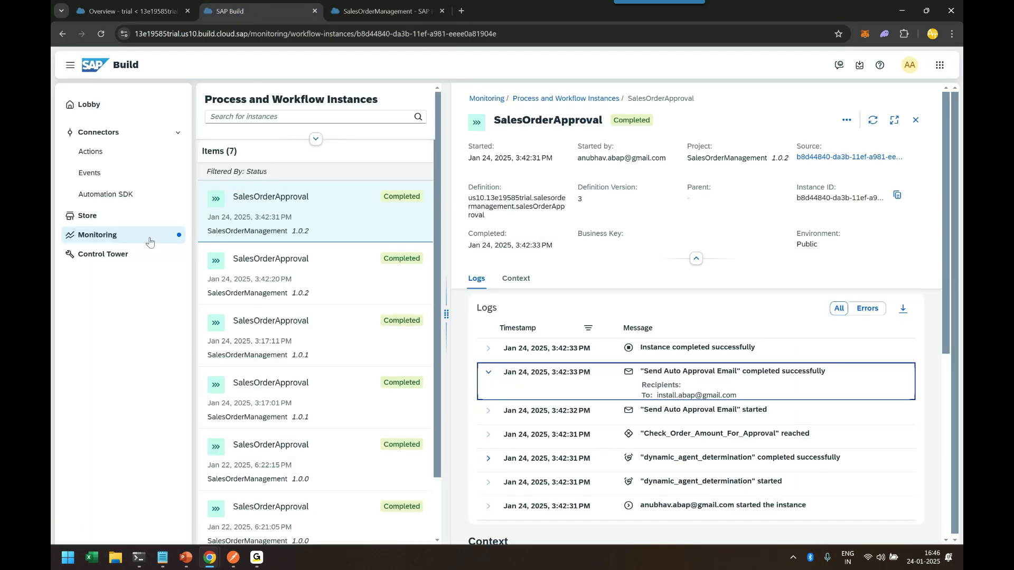
# Step: Show the Process and Workflow Instances list under Monitoring
pyautogui.click(97, 235)
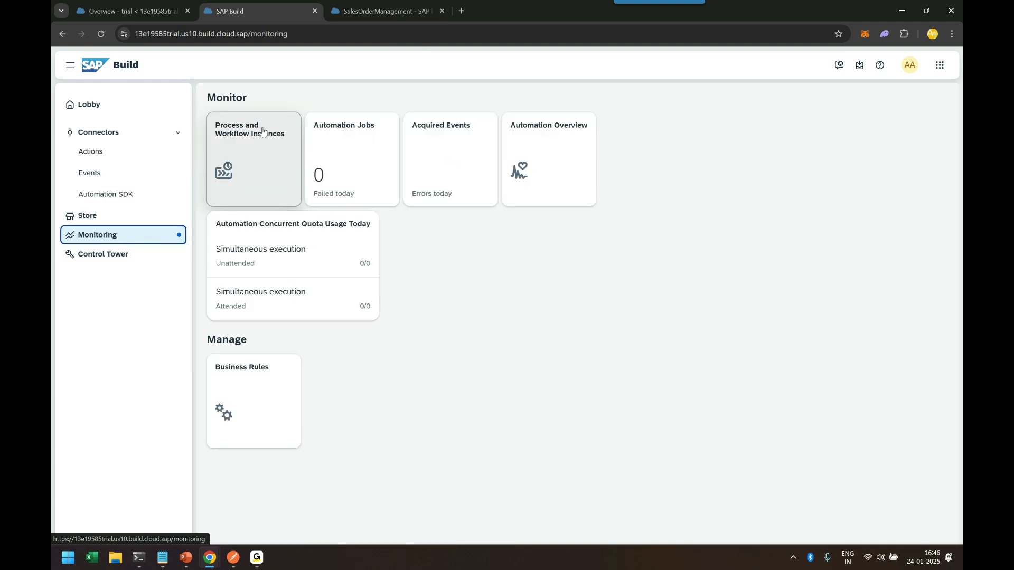
pyautogui.click(254, 160)
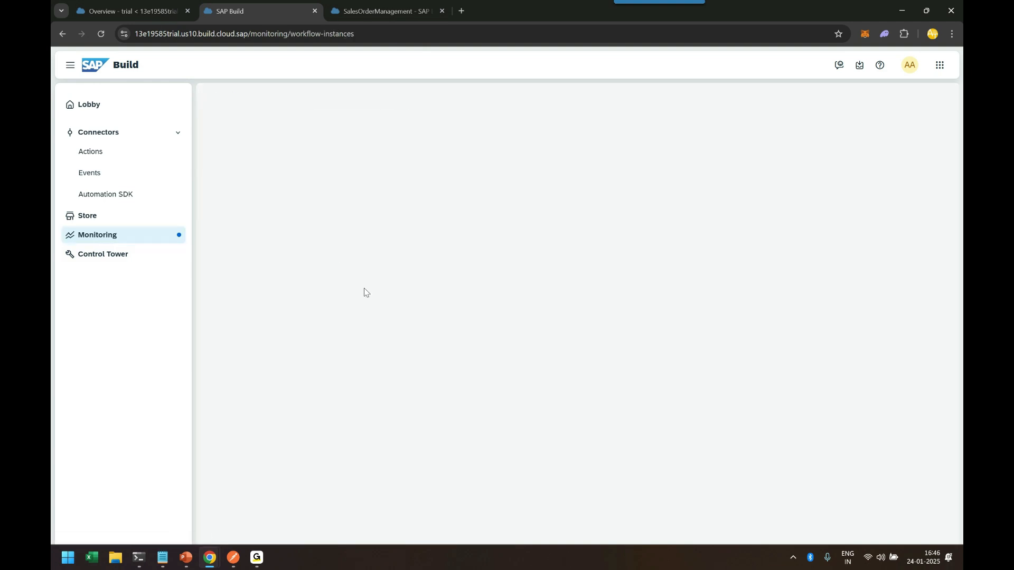
pyautogui.click(97, 234)
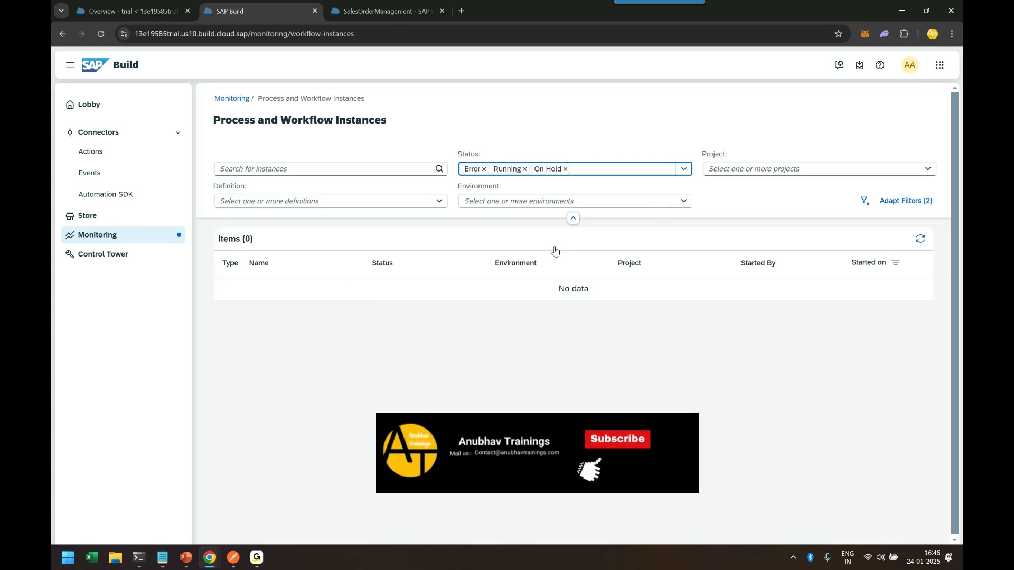
# Step: Filter the instances to Completed only, removing On Hold, with the 4:45:56 PM run on top
pyautogui.click(680, 169)
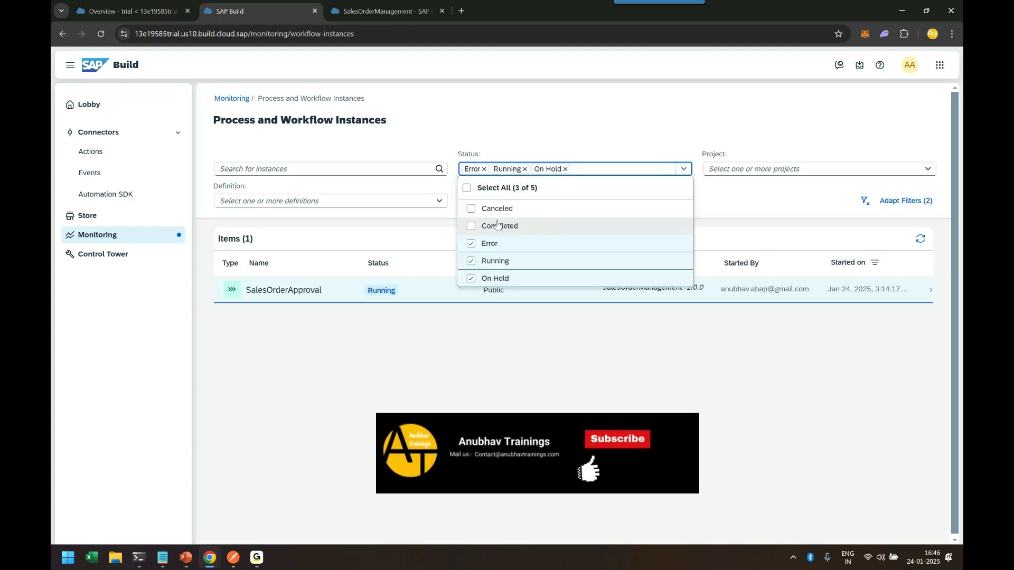
pyautogui.click(500, 226)
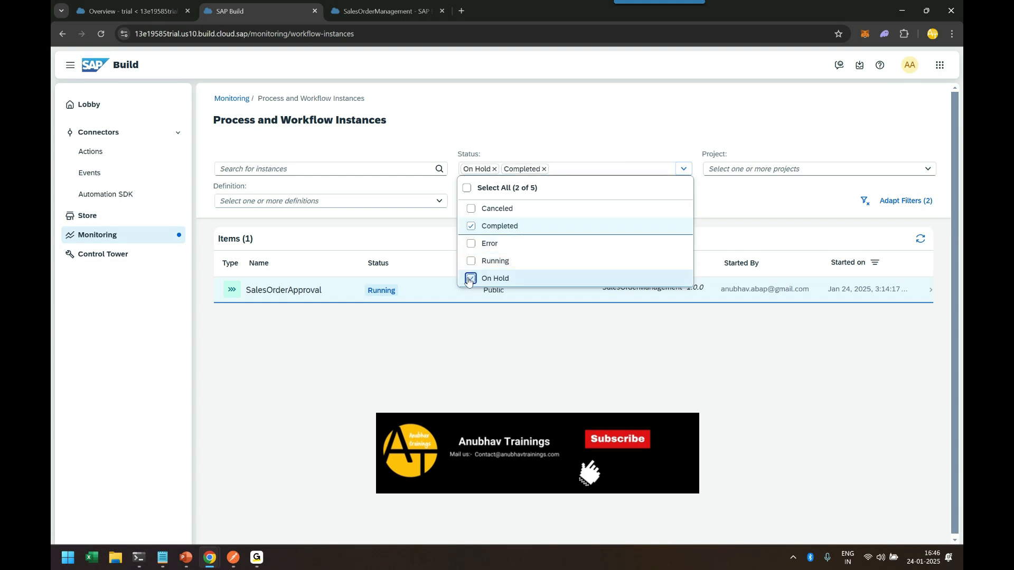
pyautogui.click(471, 278)
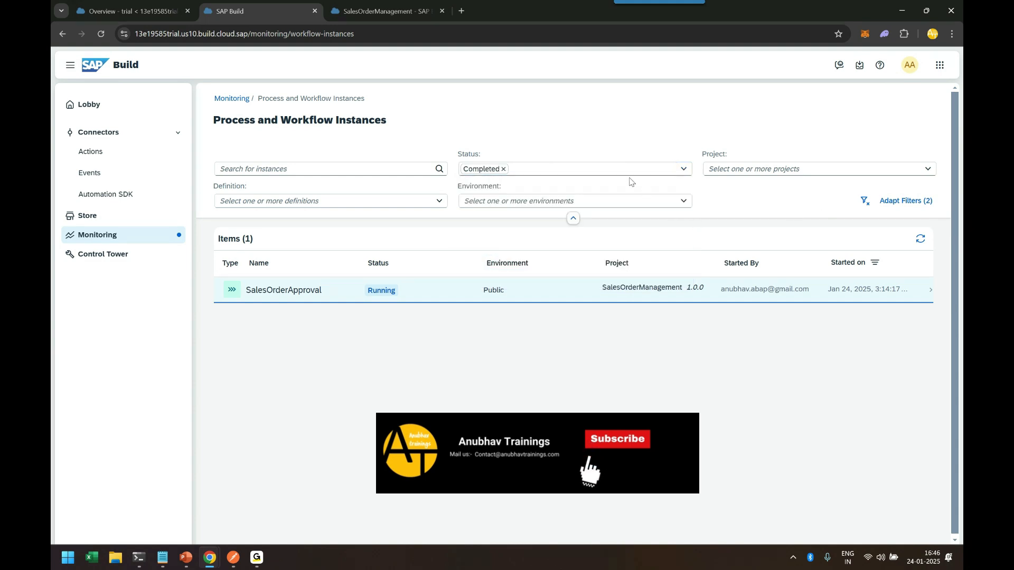
pyautogui.click(284, 289)
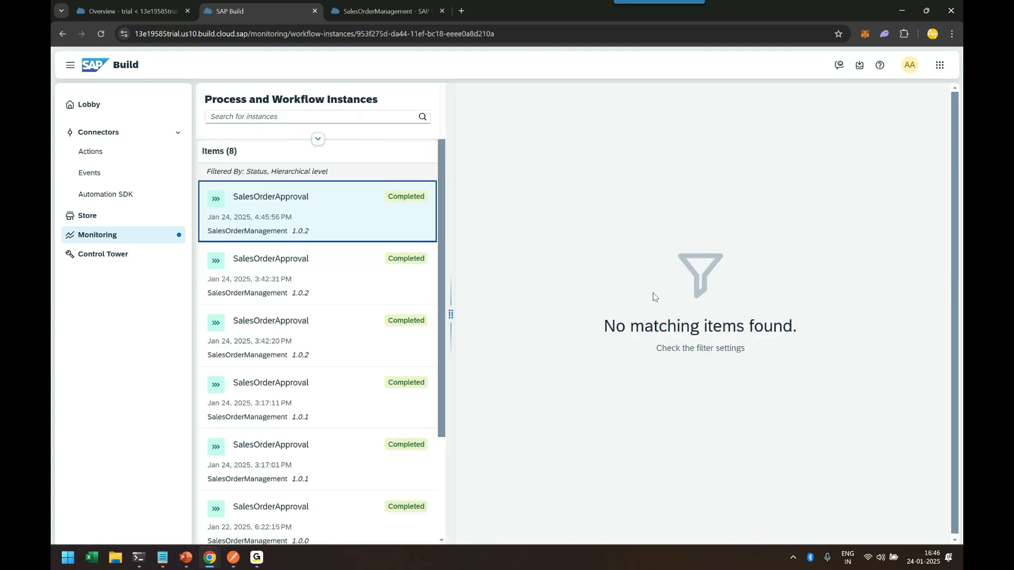
# Step: Inspect the 4:45:56 PM instance logs: branch reached and Send Auto Approval Email completed with recipients listed
pyautogui.click(316, 213)
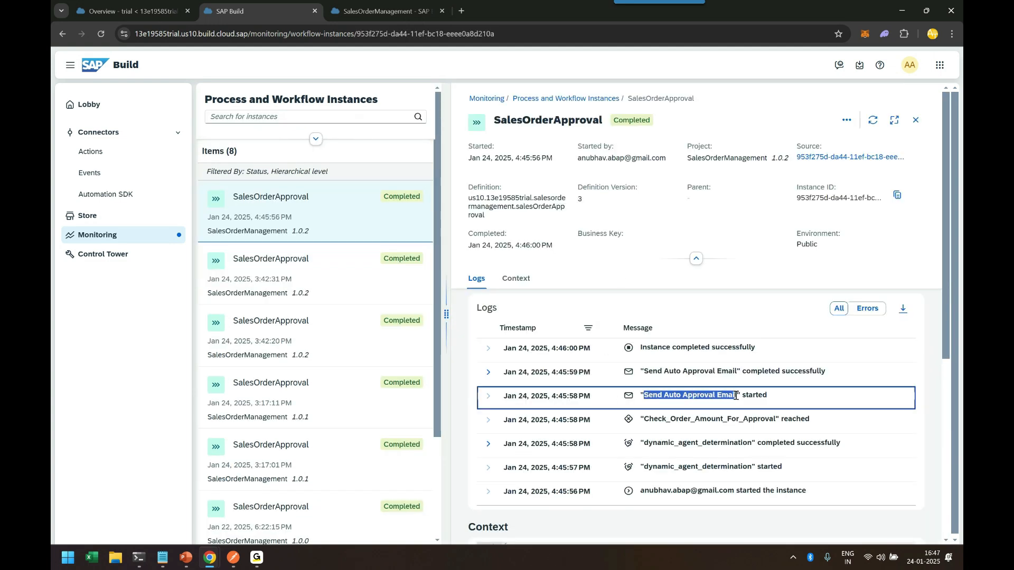
pyautogui.click(725, 419)
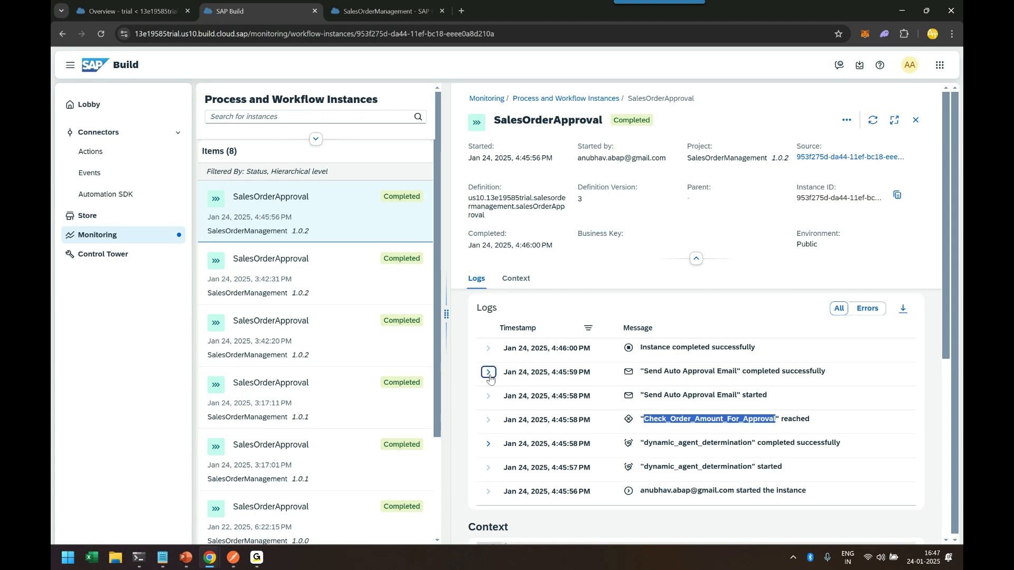
pyautogui.click(488, 372)
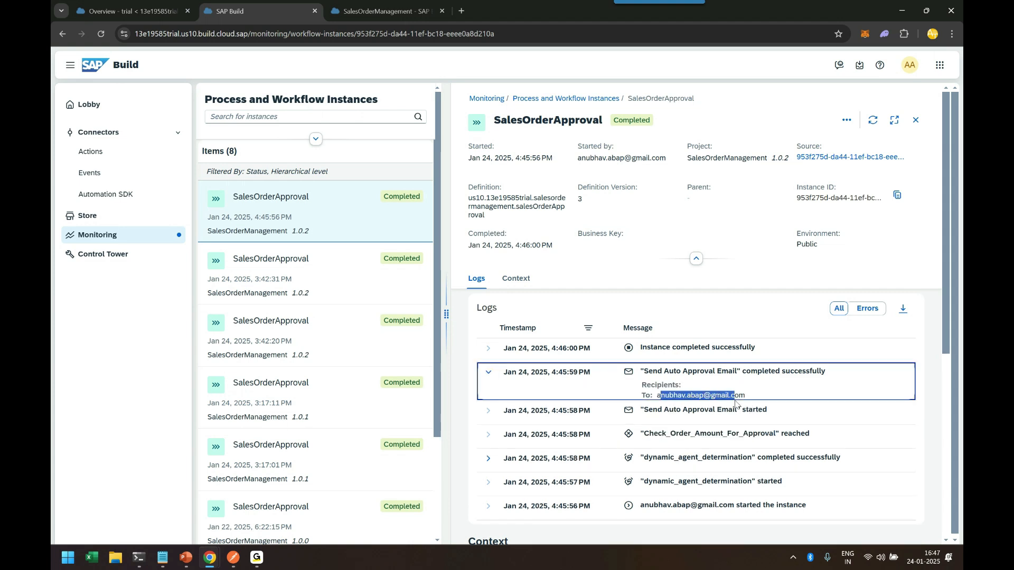
pyautogui.moveTo(824, 399)
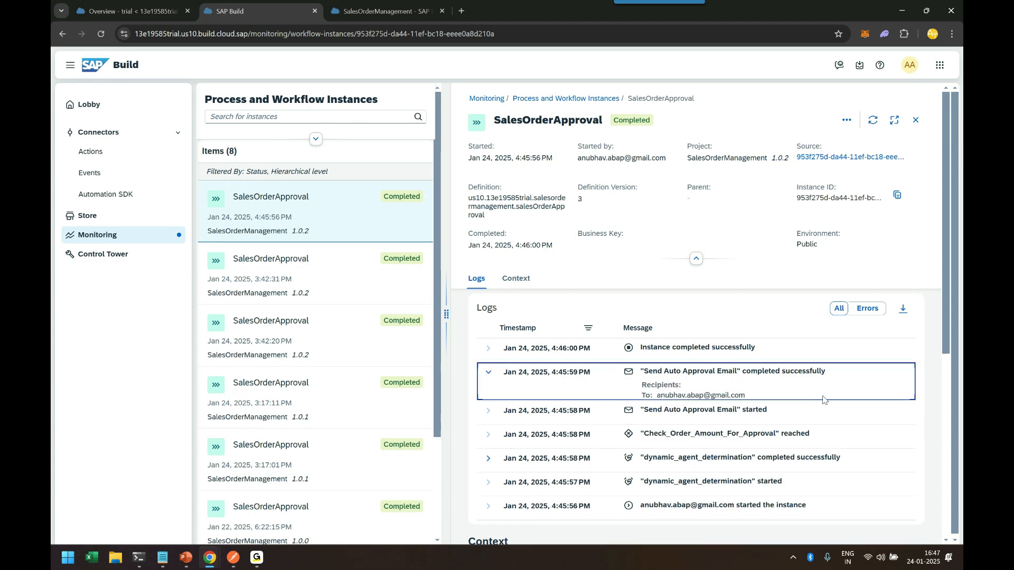